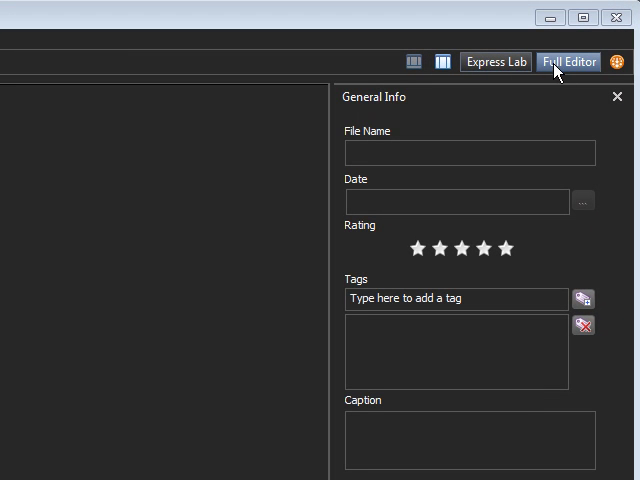
mouse_move(569, 61)
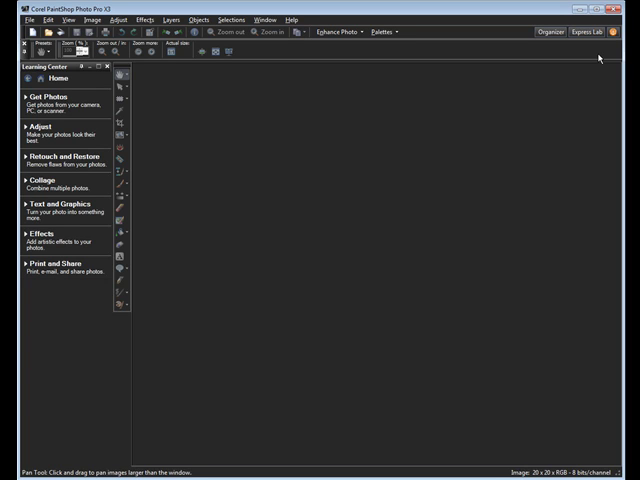
mouse_move(84, 73)
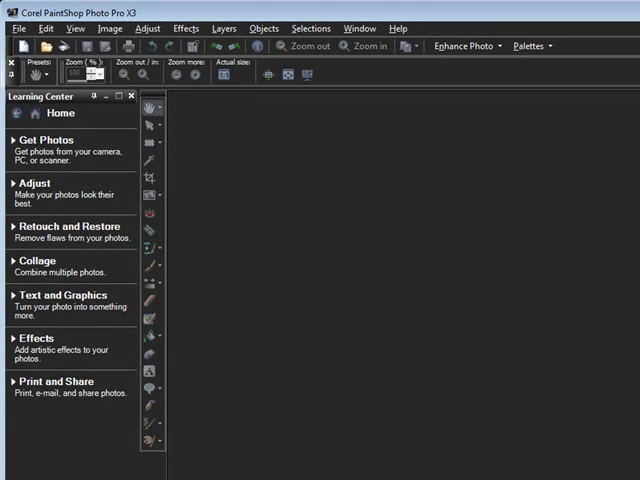
Set Default Launch Workspace to Full Editor in General Program Preferences and confirm
left_click(17, 28)
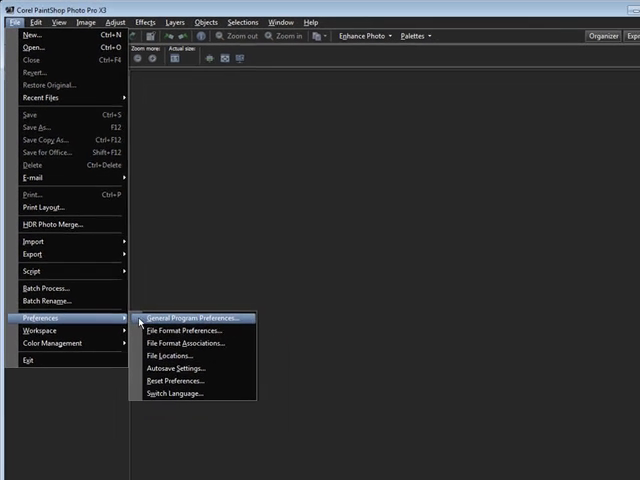
mouse_move(238, 322)
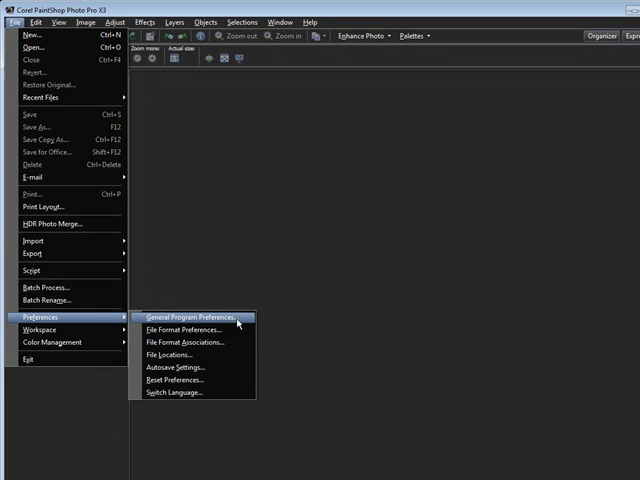
left_click(190, 317)
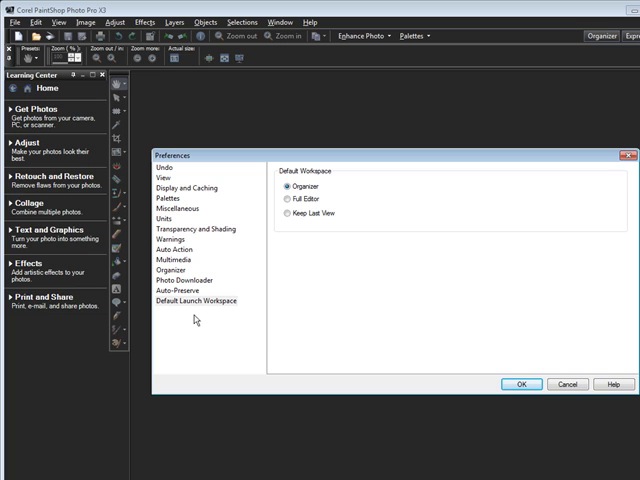
left_click(204, 301)
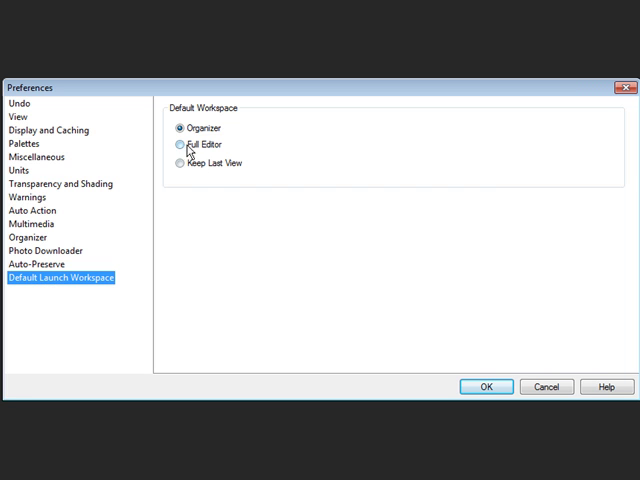
left_click(174, 144)
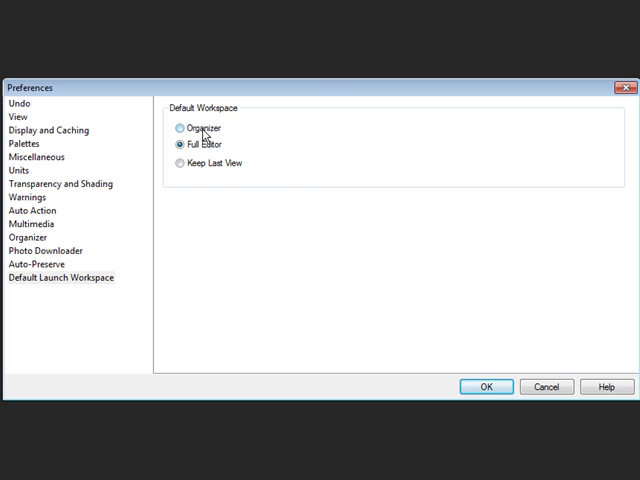
mouse_move(213, 190)
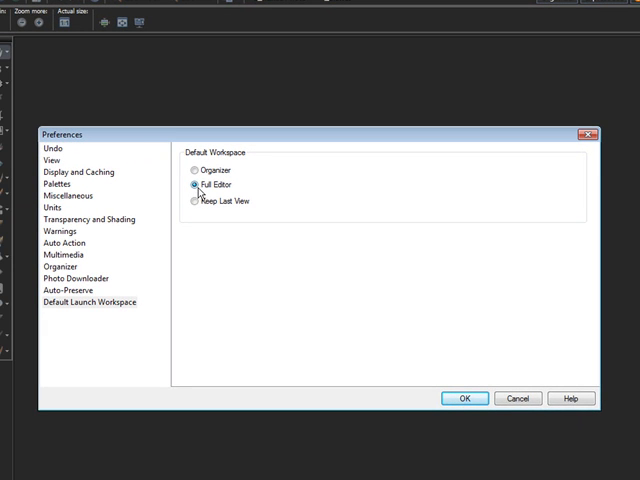
mouse_move(420, 363)
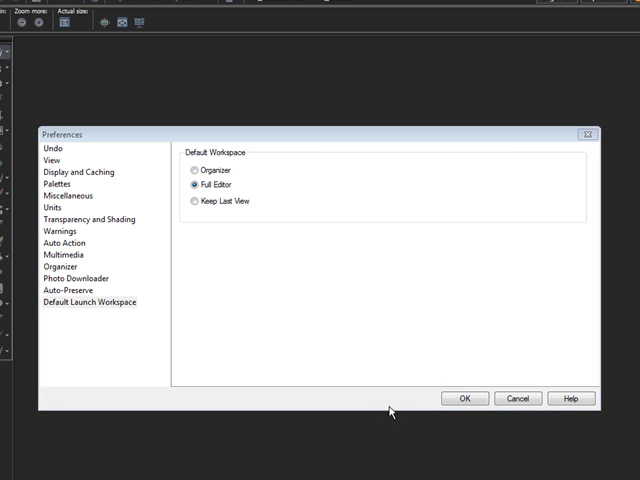
left_click(463, 398)
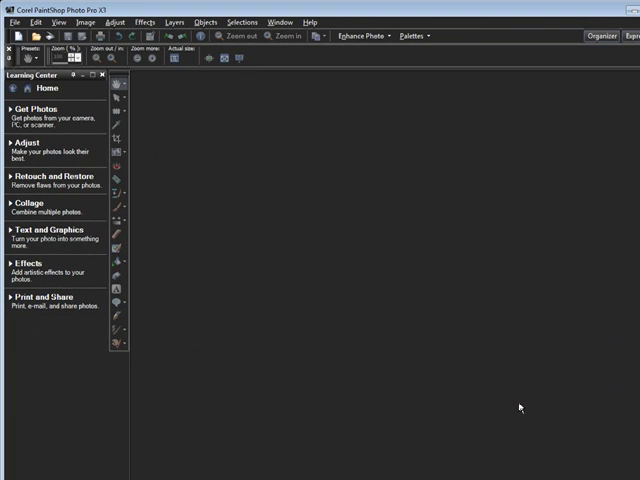
mouse_move(514, 410)
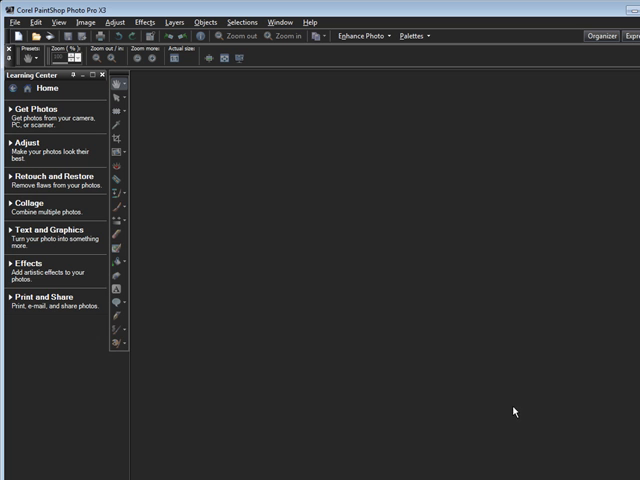
mouse_move(59, 22)
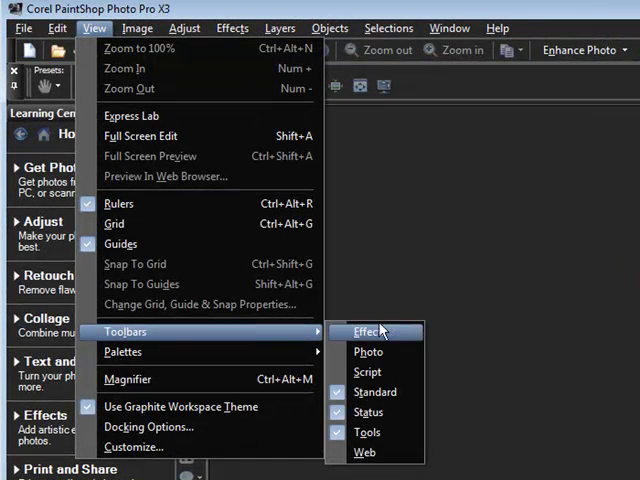
mouse_move(375, 391)
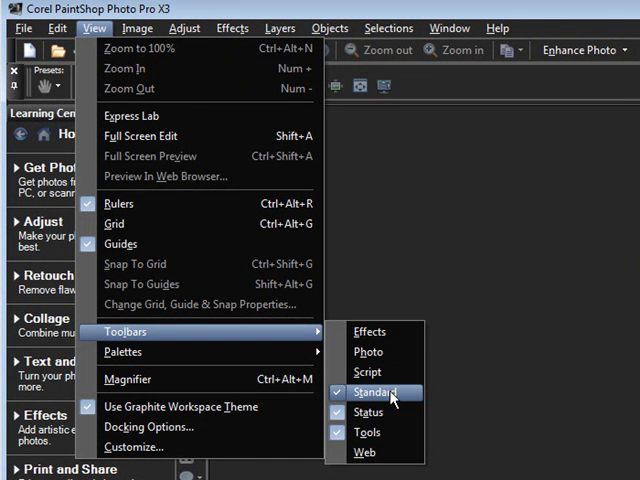
mouse_move(390, 412)
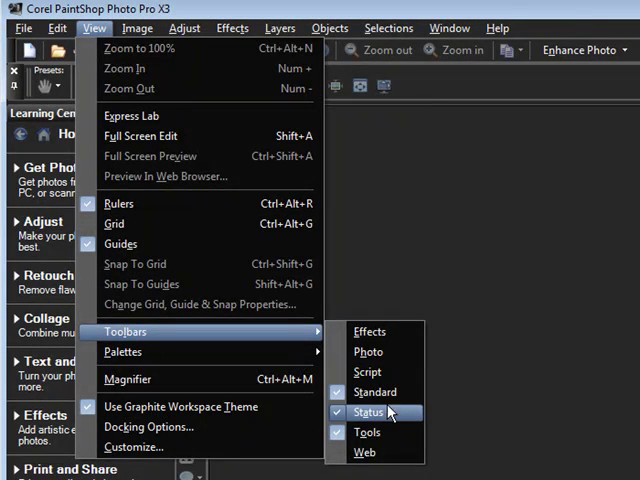
mouse_move(367, 432)
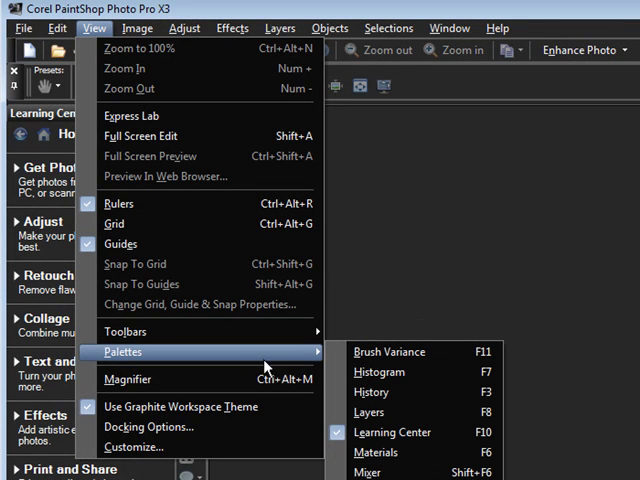
mouse_move(388, 351)
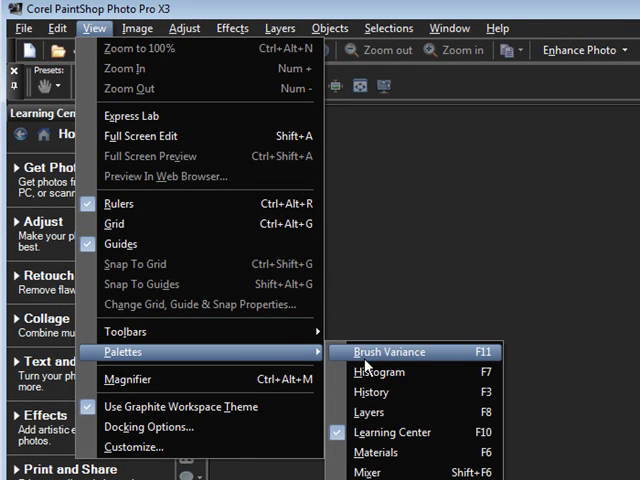
mouse_move(390, 432)
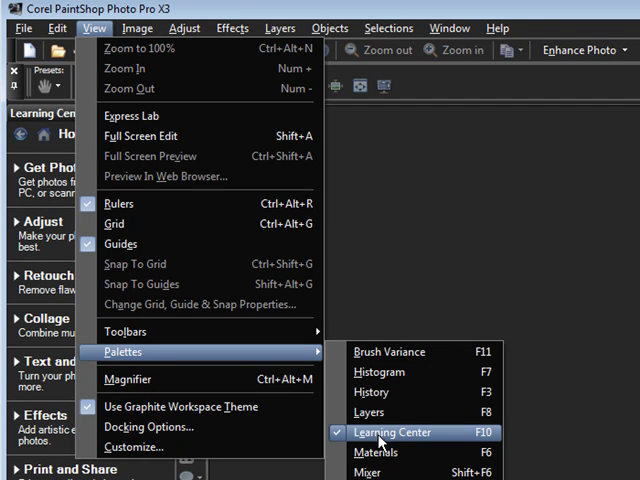
mouse_move(378, 452)
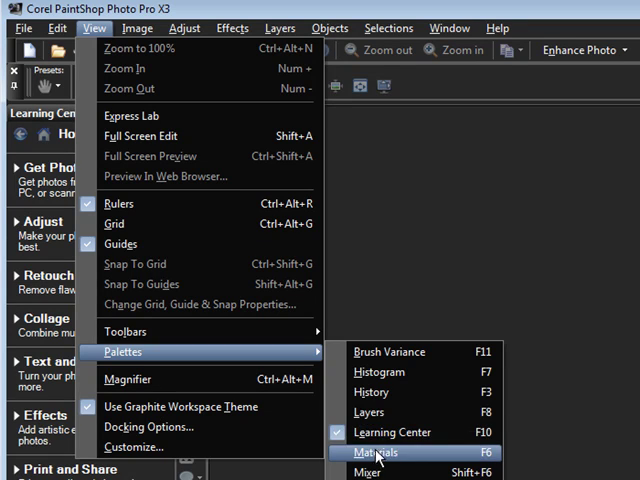
mouse_move(370, 413)
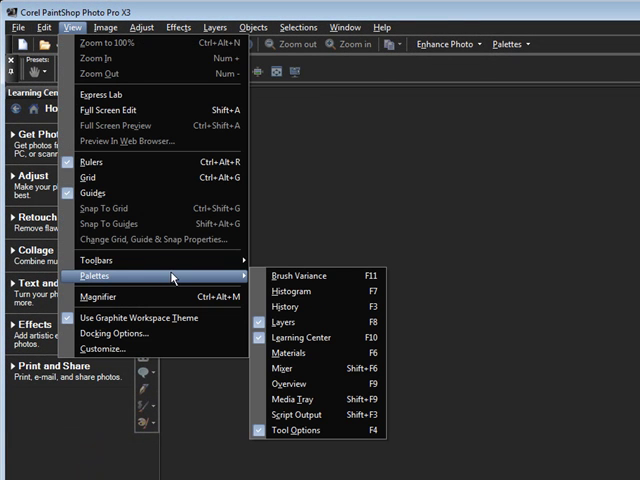
mouse_move(290, 352)
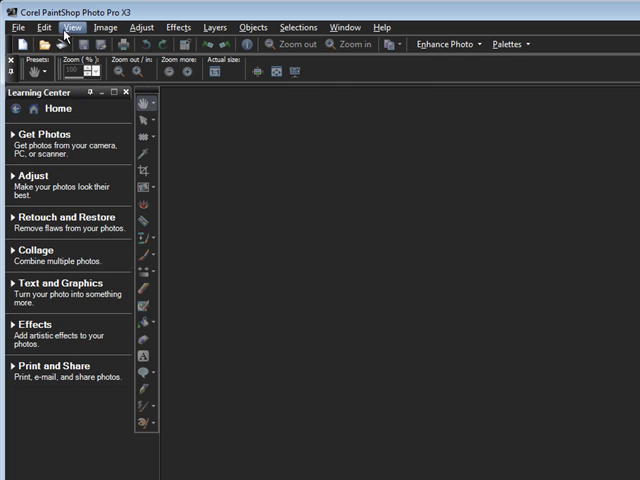
Enable the Tool Options palette from View > Palettes
left_click(72, 27)
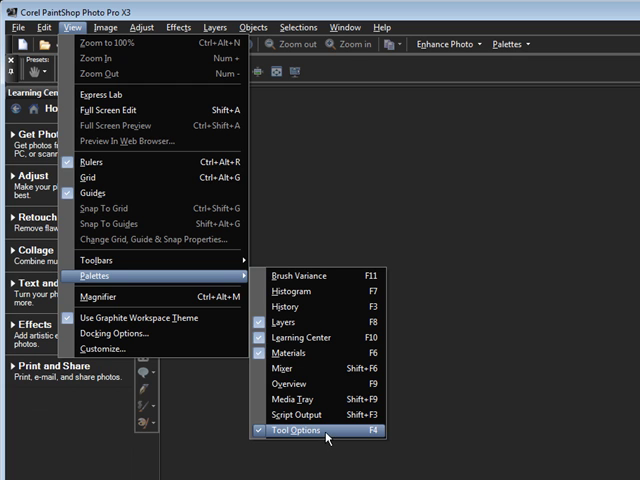
left_click(295, 431)
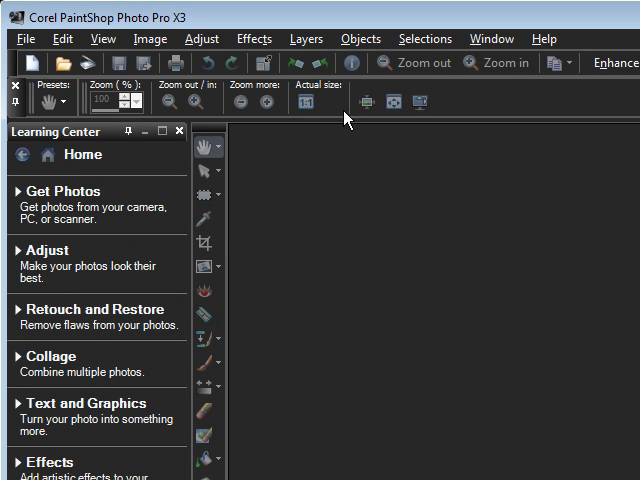
mouse_move(390, 207)
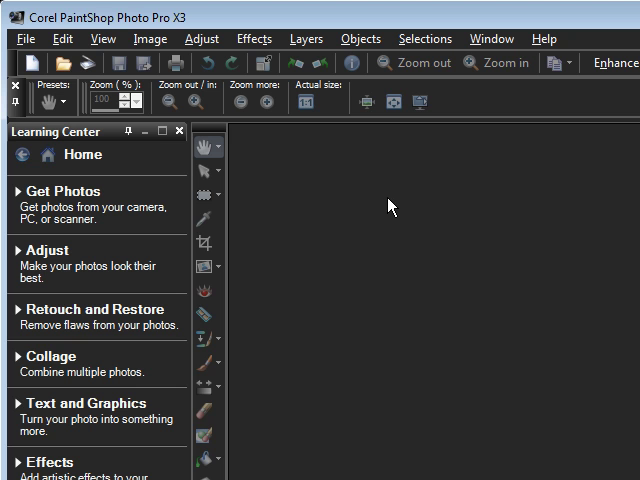
Create a new 500 × 500 px image with a transparent raster background
left_click(26, 38)
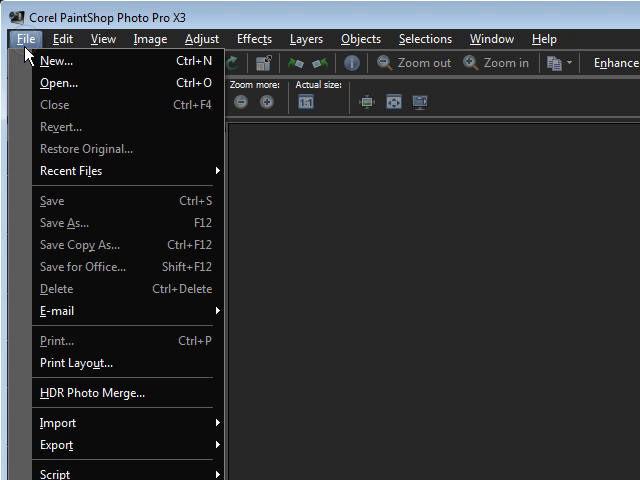
left_click(57, 60)
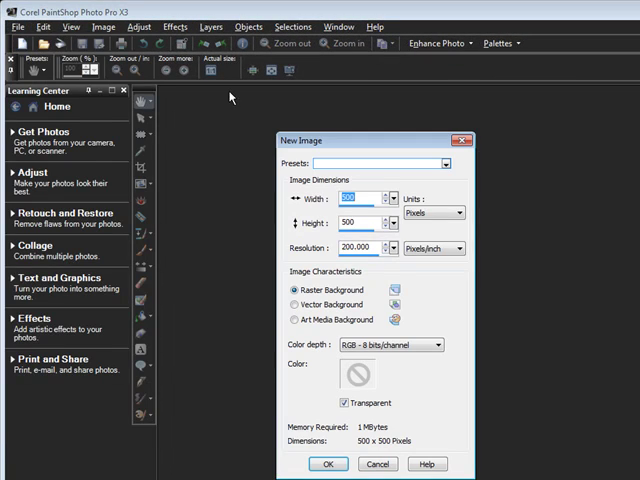
mouse_move(378, 147)
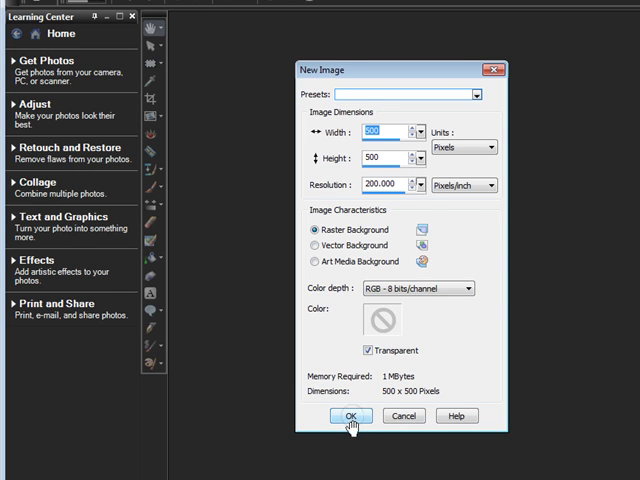
left_click(349, 416)
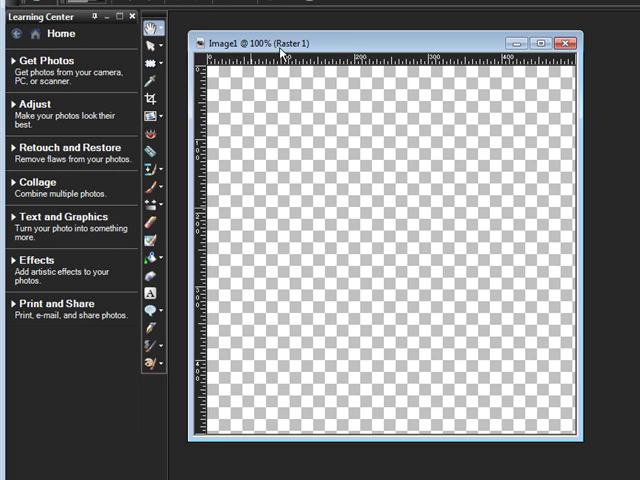
mouse_move(506, 133)
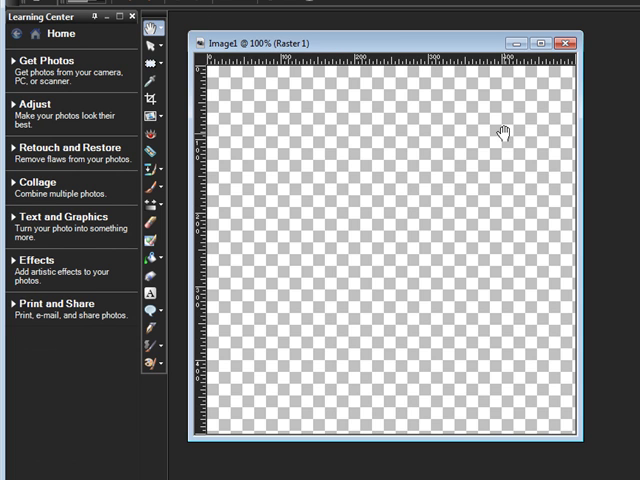
mouse_move(227, 413)
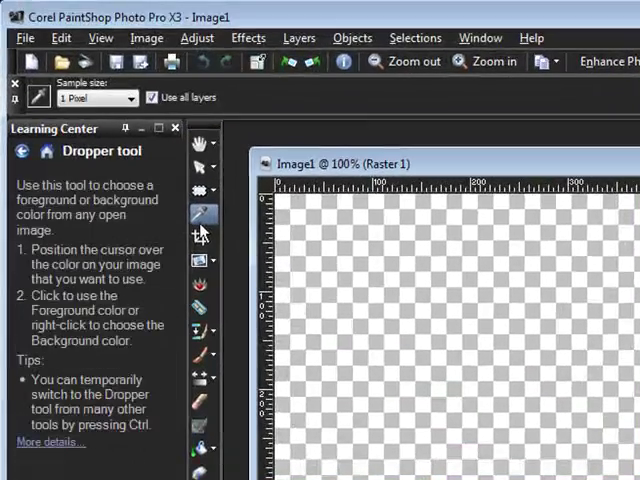
mouse_move(202, 216)
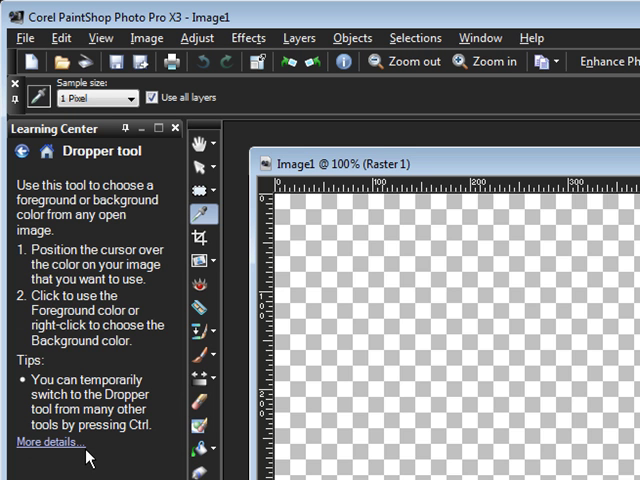
Switch from the Flood Fill tool to the Pen tool for drawing line segments
left_click(200, 446)
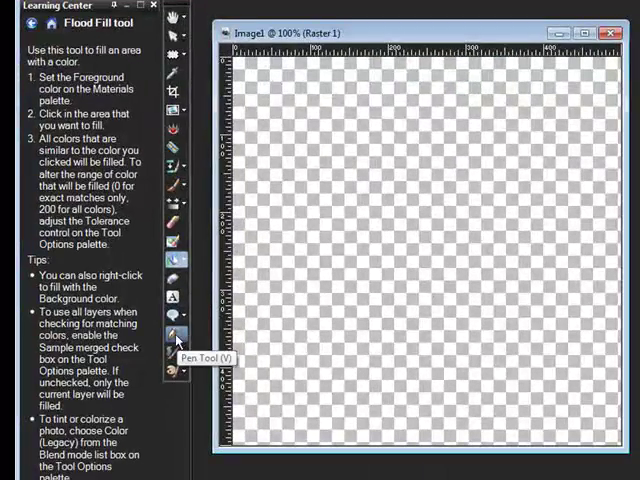
left_click(173, 333)
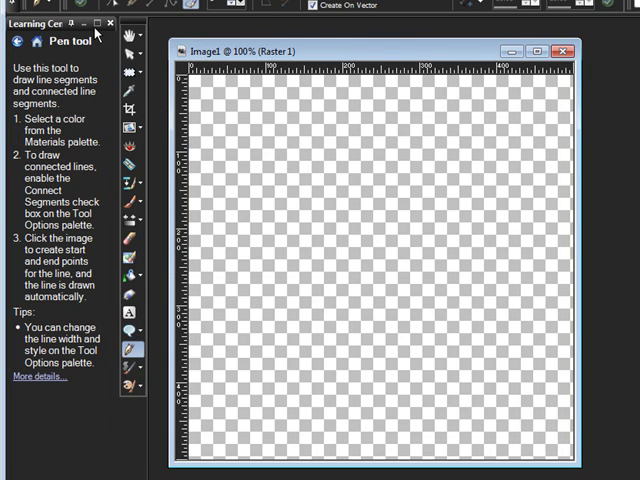
mouse_move(57, 68)
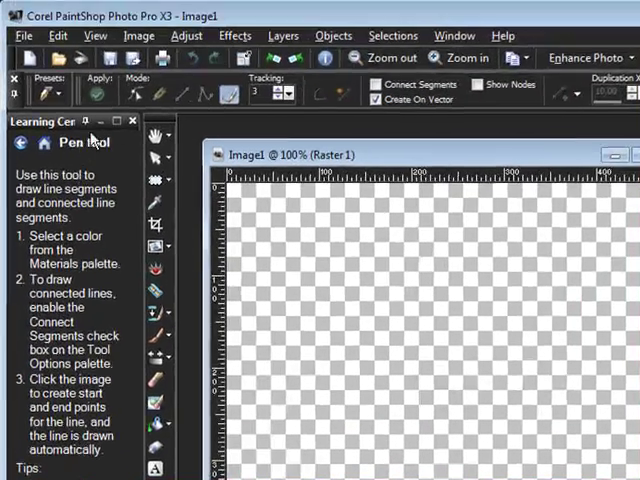
Close the Learning Center panel and reopen the View menu to manage palettes
left_click(132, 120)
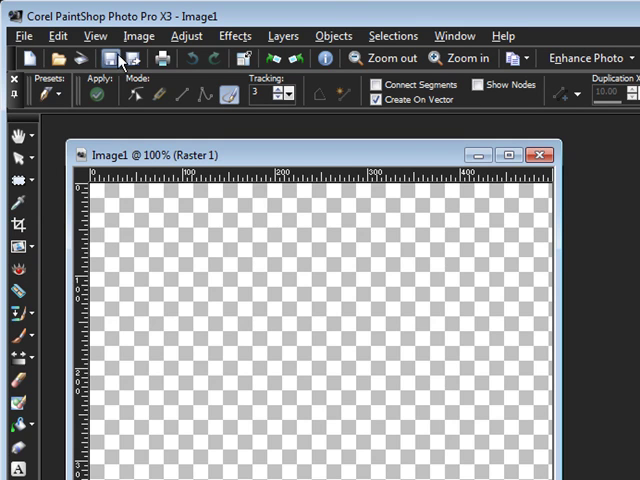
left_click(95, 35)
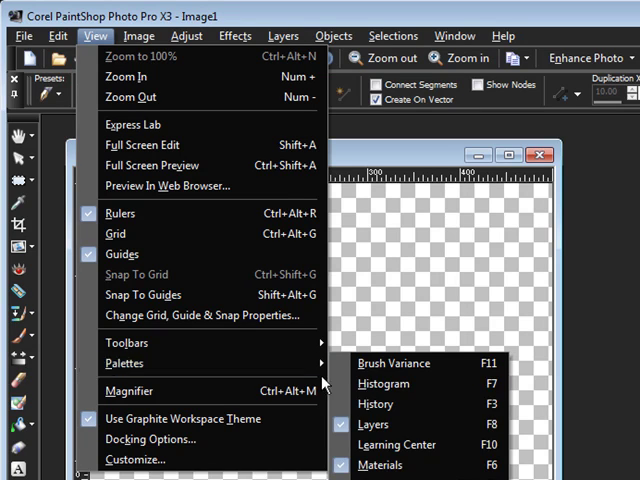
mouse_move(404, 444)
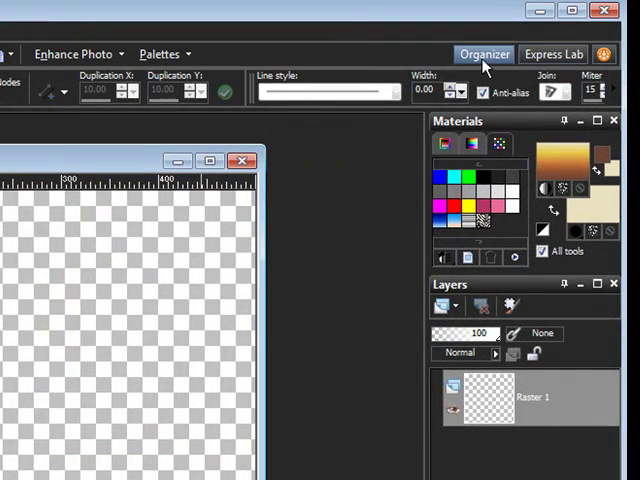
mouse_move(554, 54)
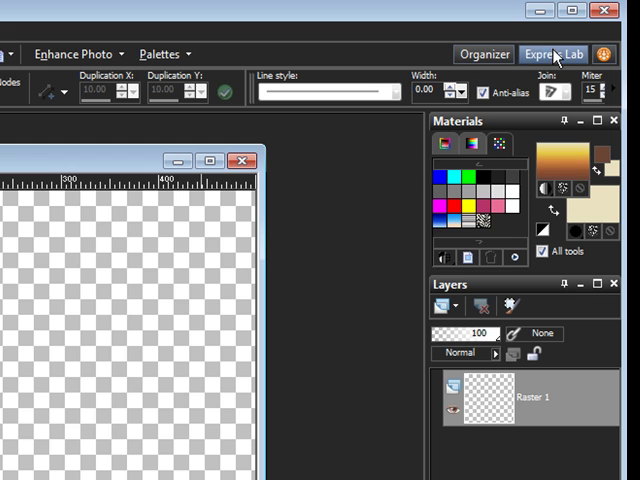
mouse_move(470, 90)
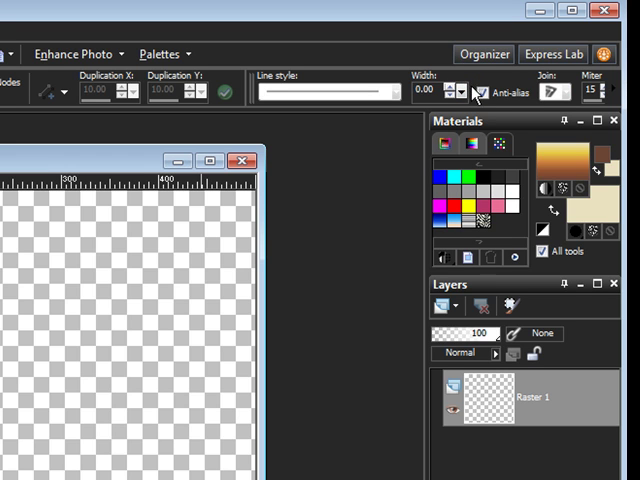
mouse_move(462, 95)
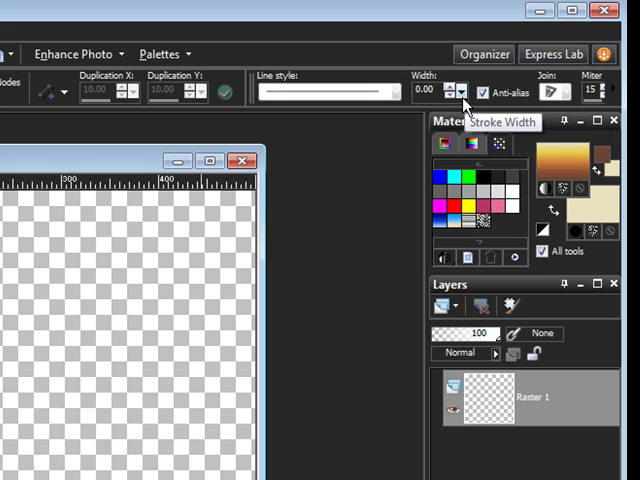
mouse_move(335, 190)
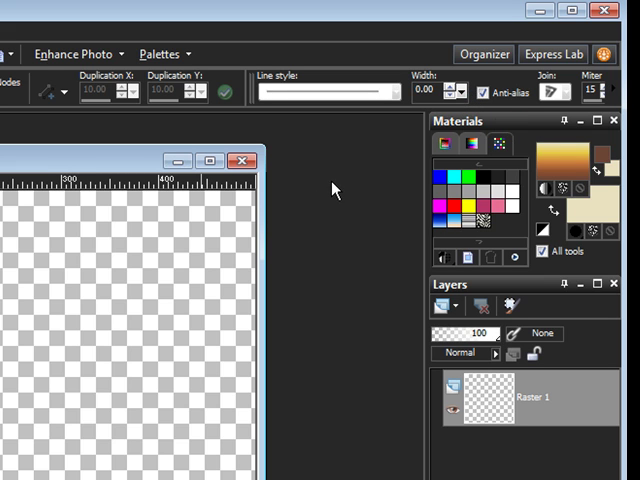
mouse_move(319, 253)
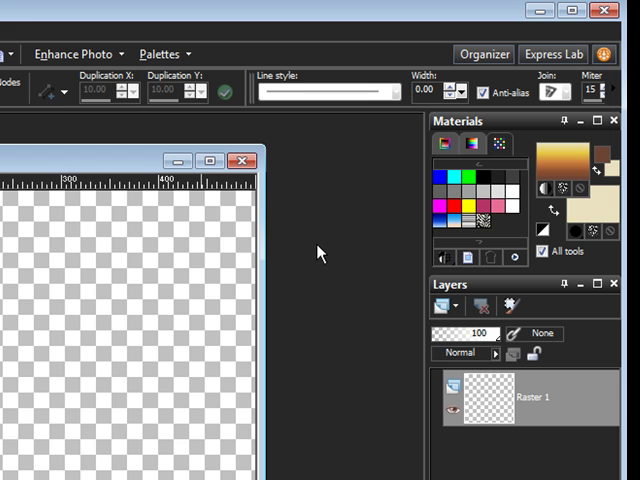
mouse_move(338, 261)
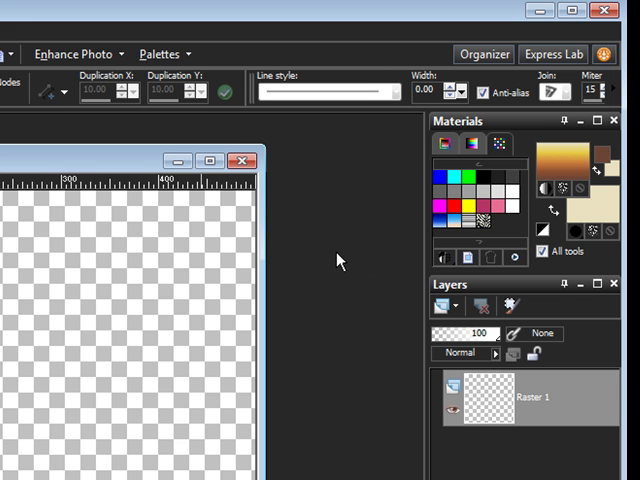